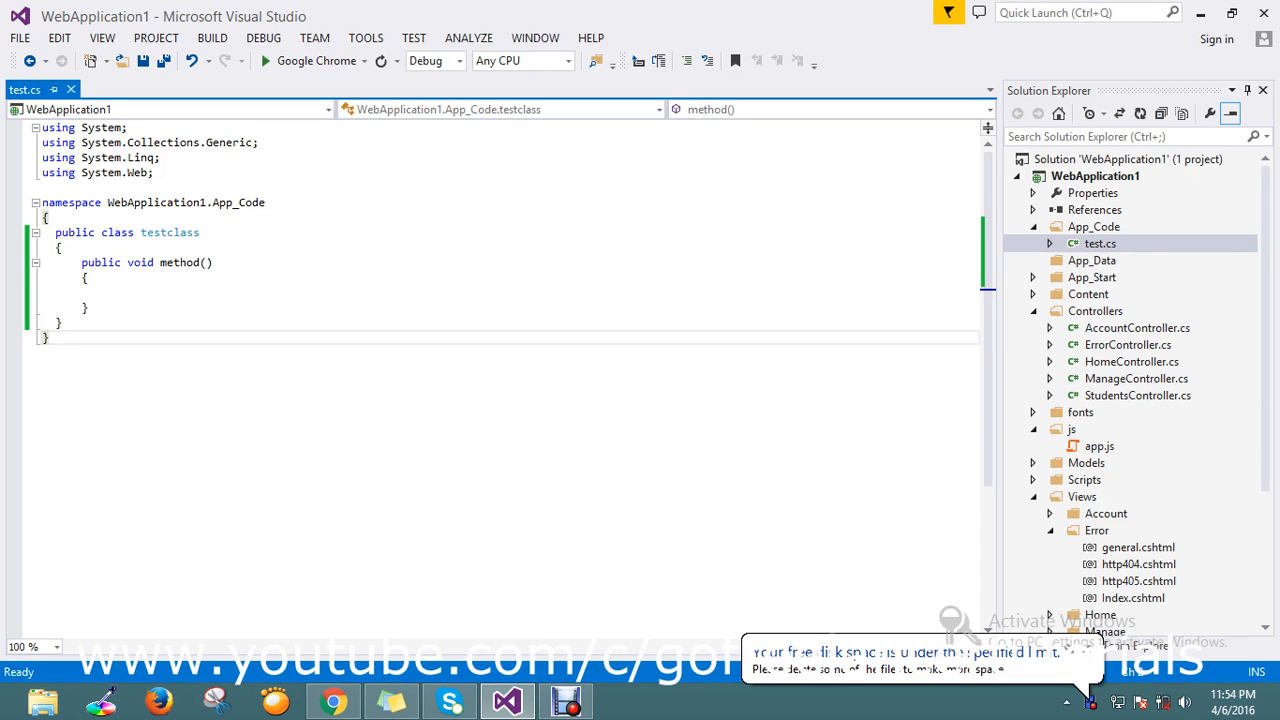
Begin the declaration int[][] scres inside the empty method body
{"action": "left_click", "coordinate": [50, 336]}
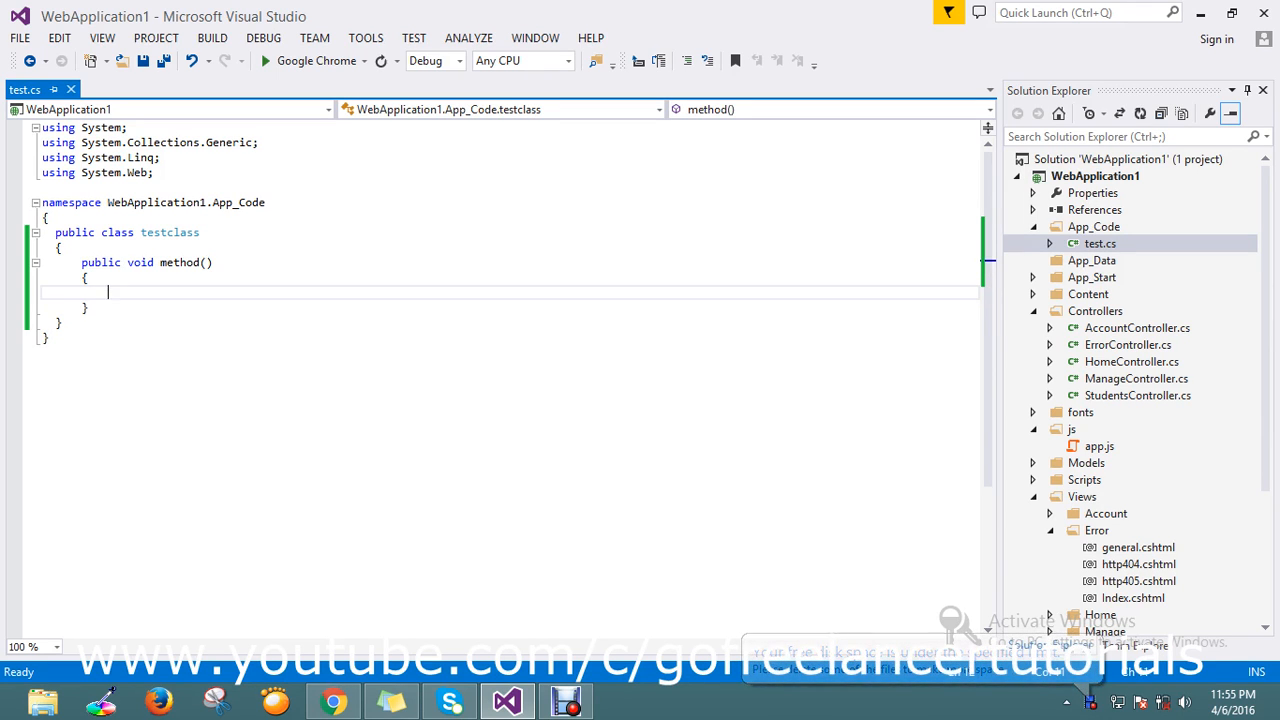
{"action": "type", "text": "int"}
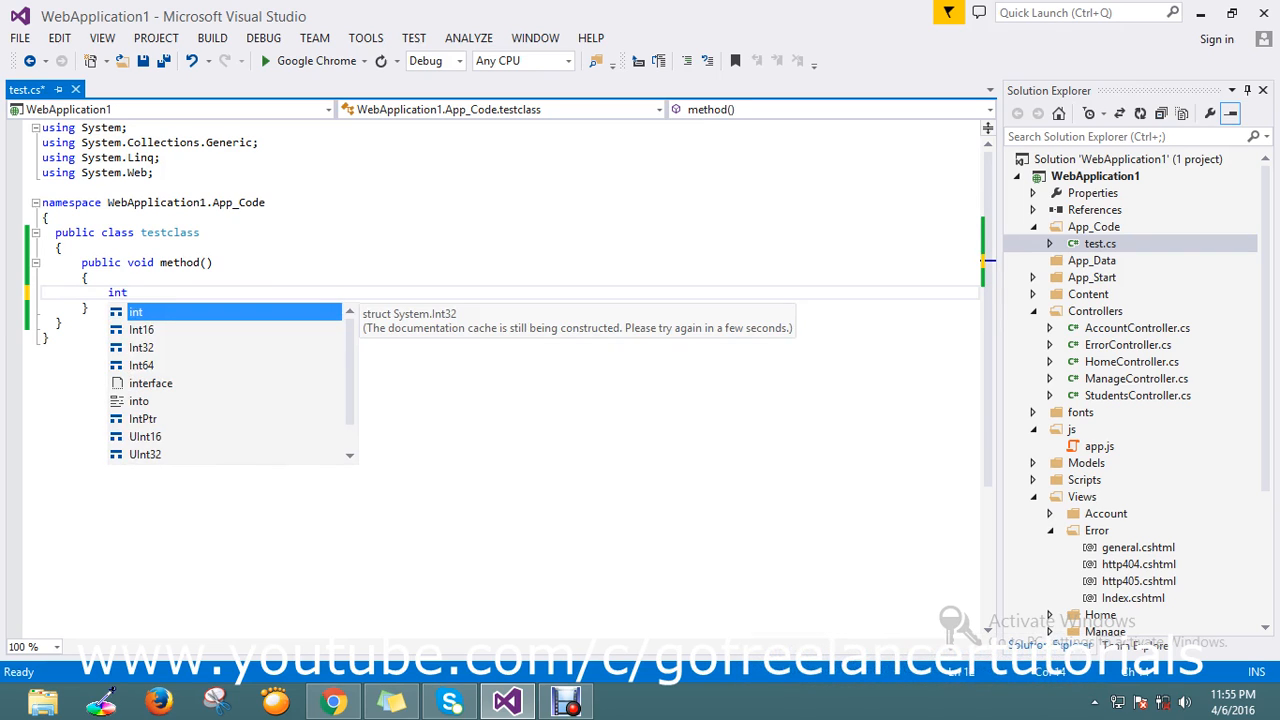
{"action": "type", "text": "[]"}
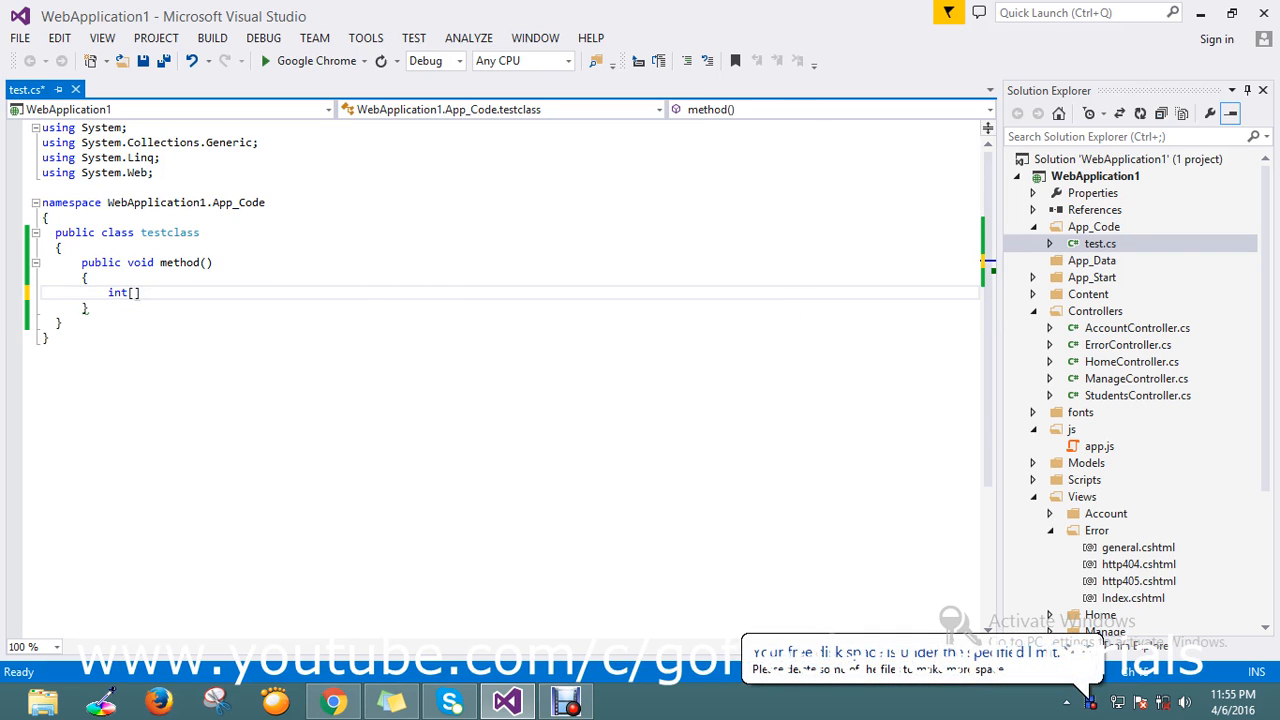
{"action": "type", "text": "[]"}
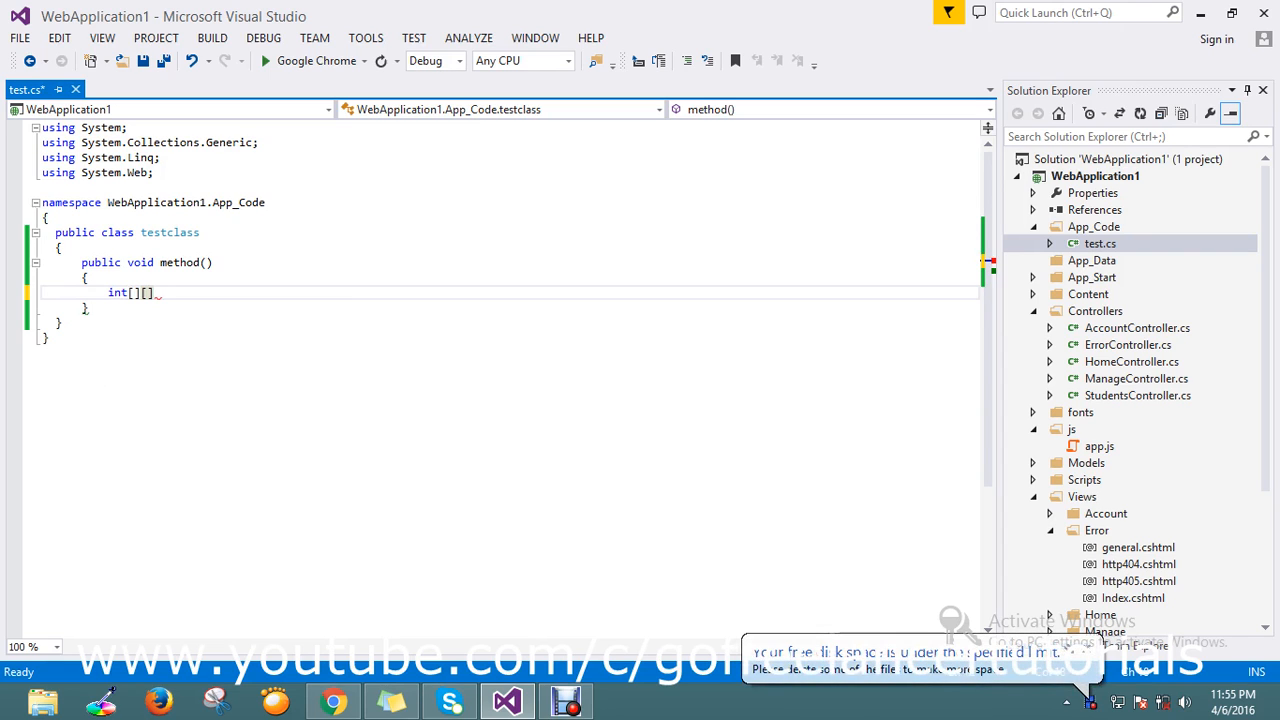
{"action": "type", "text": "sc"}
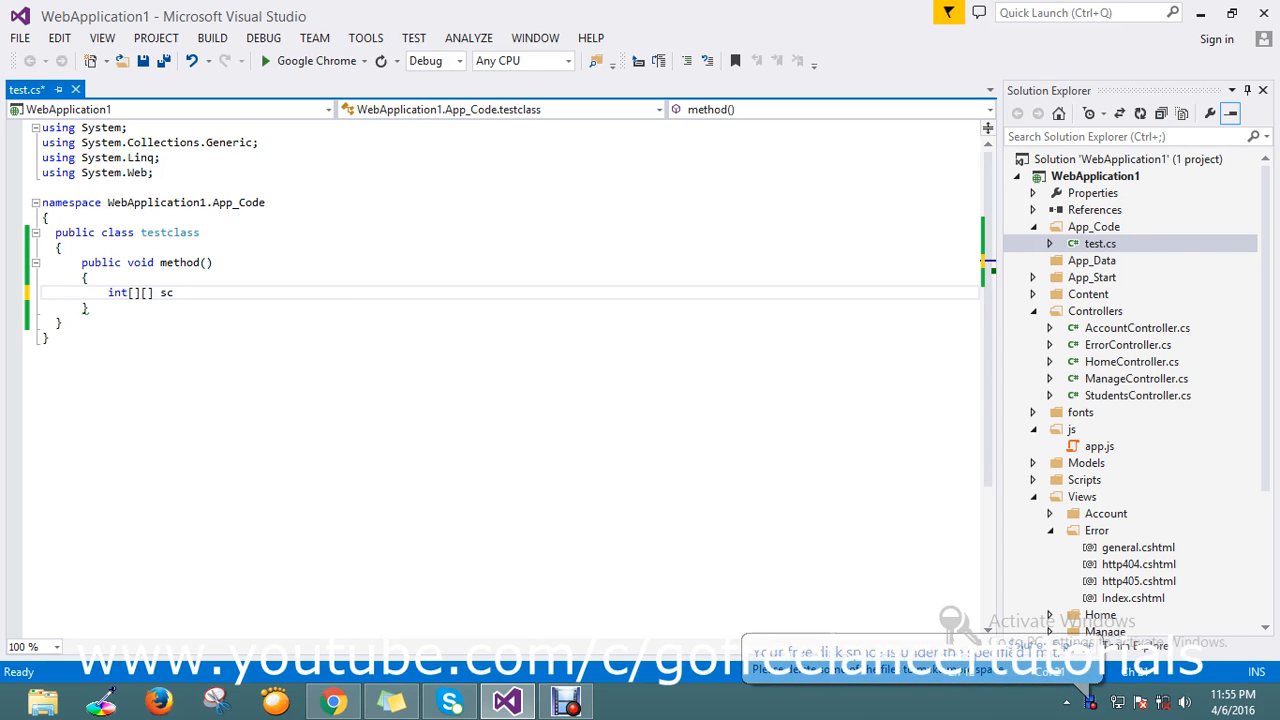
{"action": "type", "text": "res"}
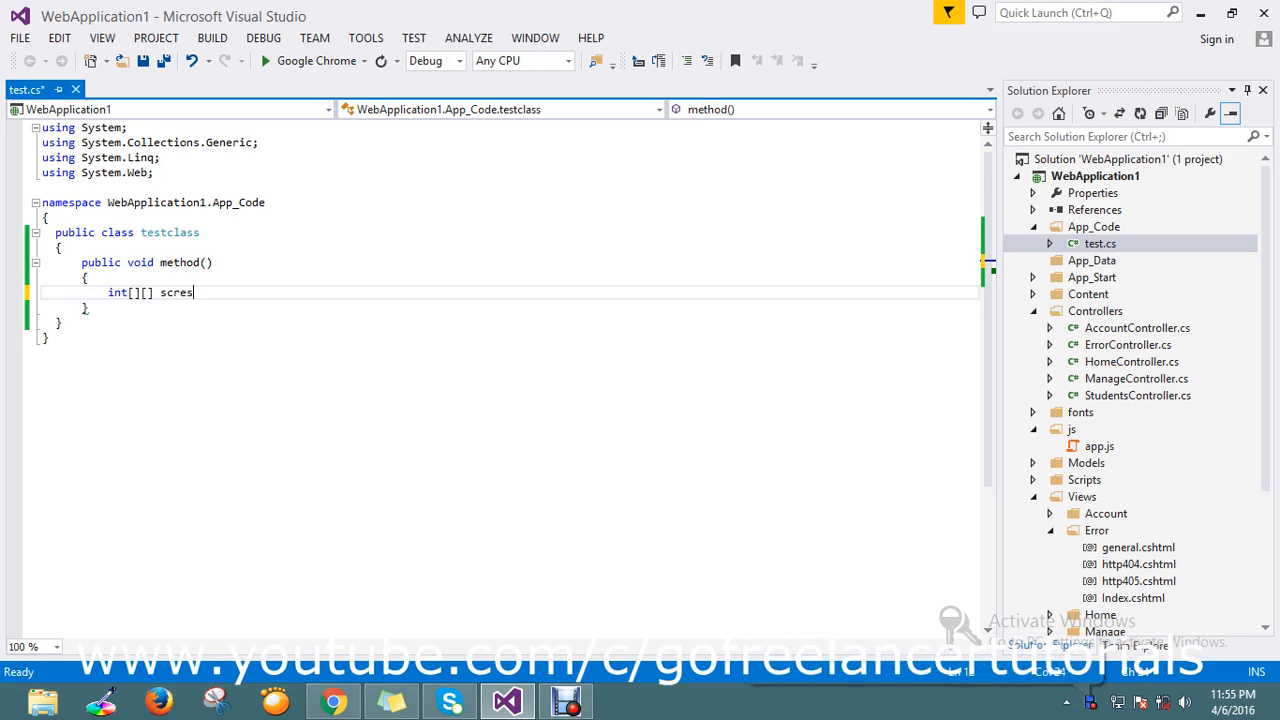
Continue with =new[2][]{ to create the two-row jagged array with an initializer
{"action": "type", "text": "=n"}
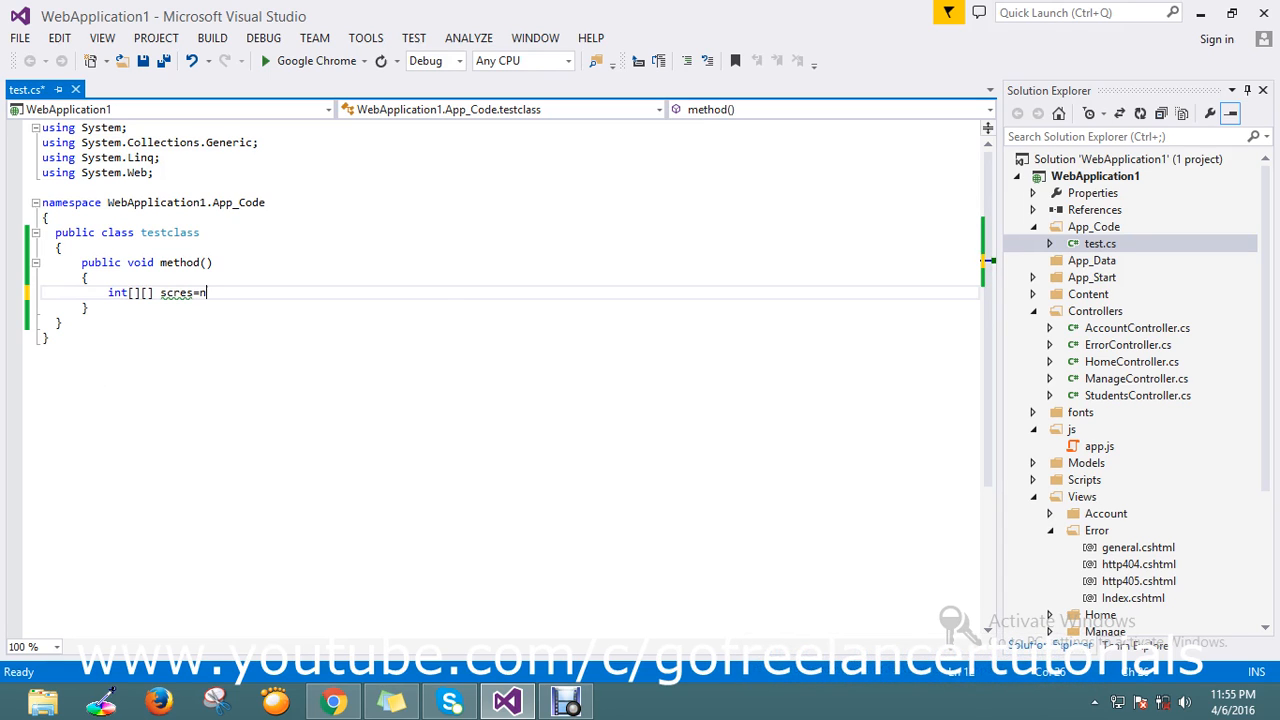
{"action": "type", "text": "ew"}
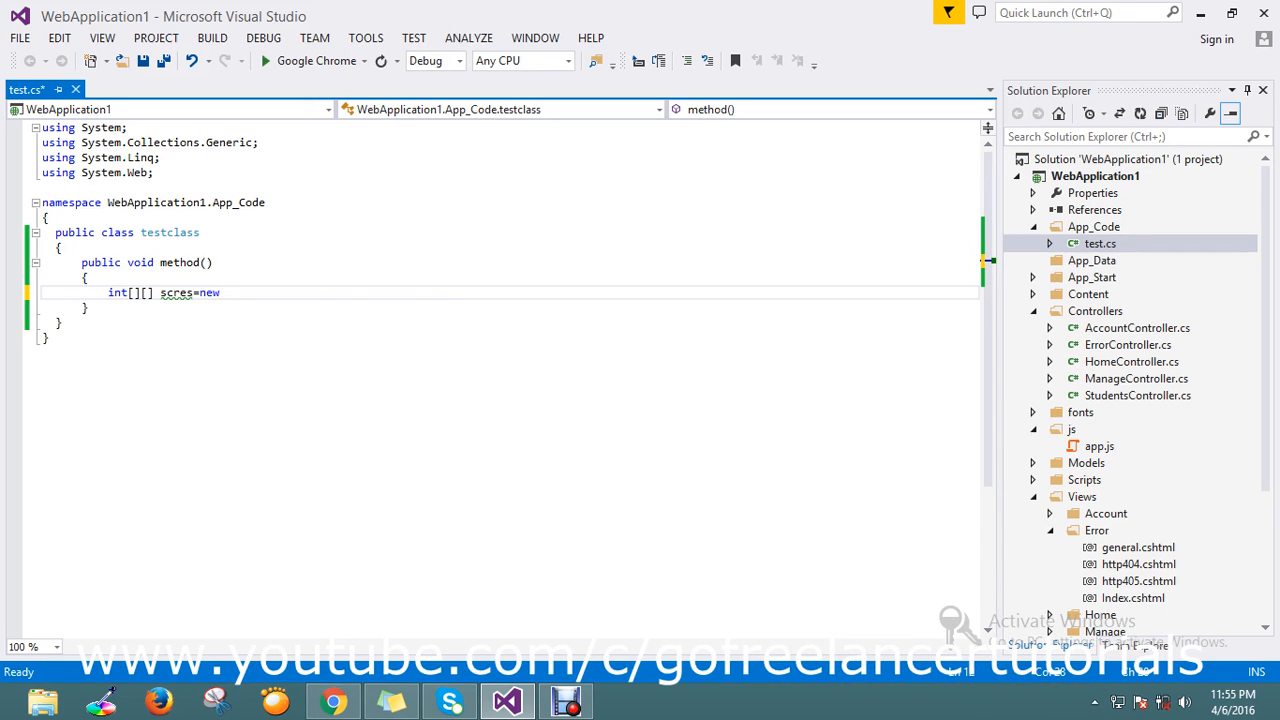
{"action": "type", "text": "[]"}
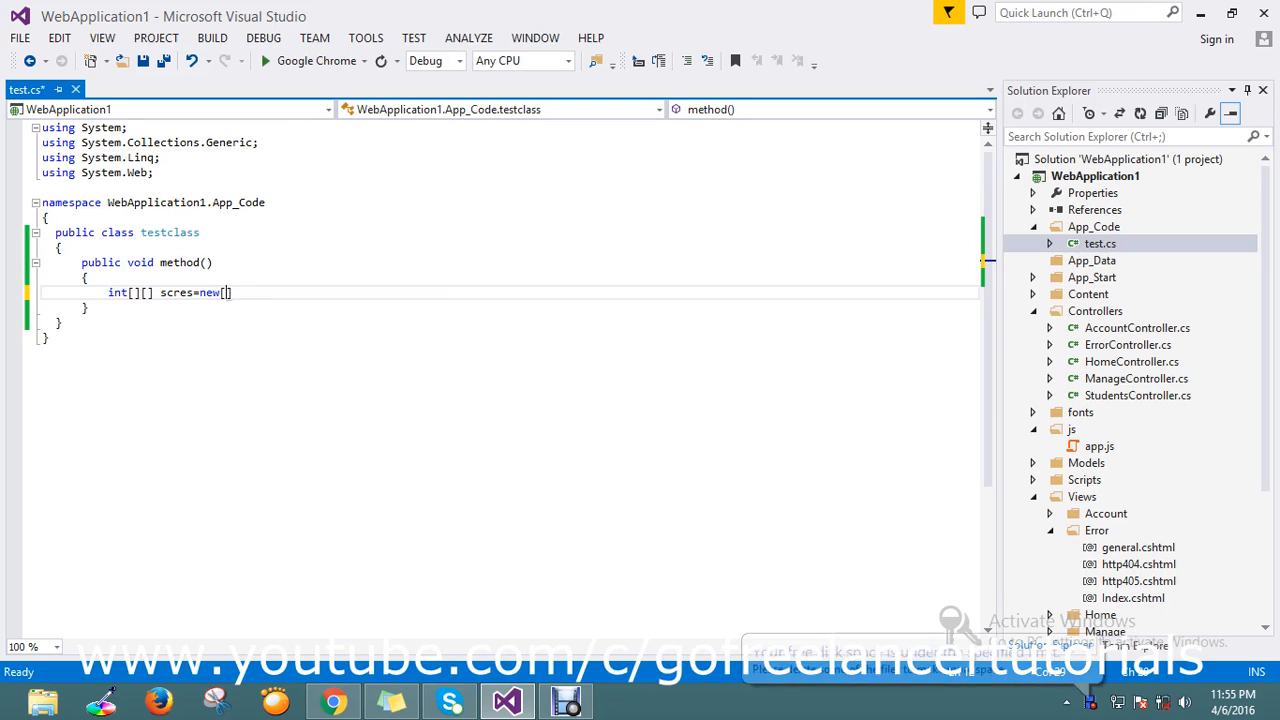
{"action": "type", "text": "2"}
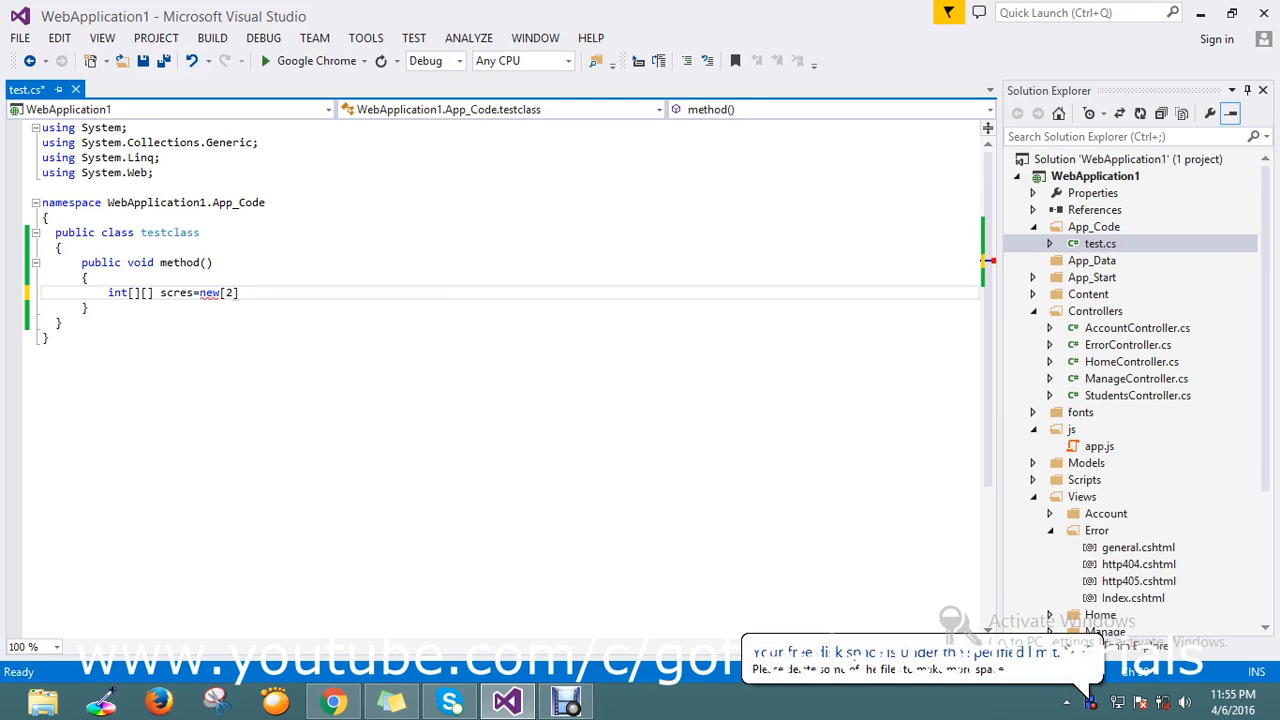
{"action": "type", "text": "[]"}
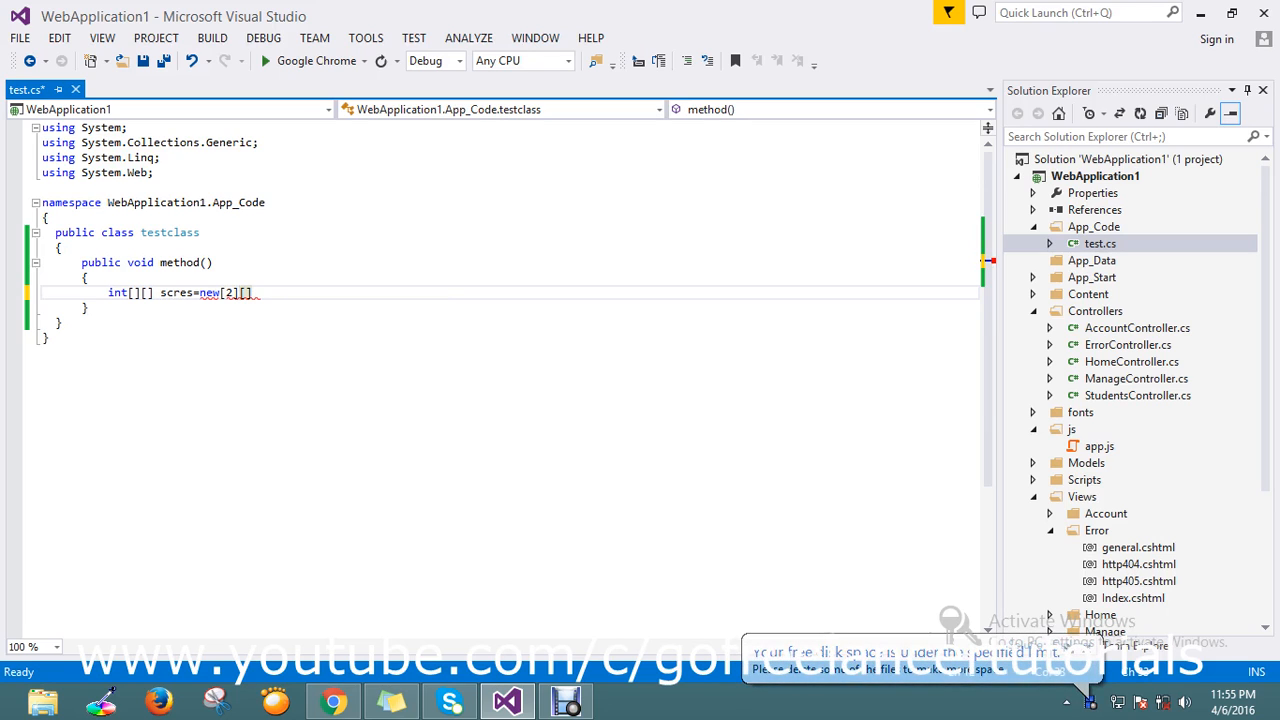
{"action": "type", "text": "{"}
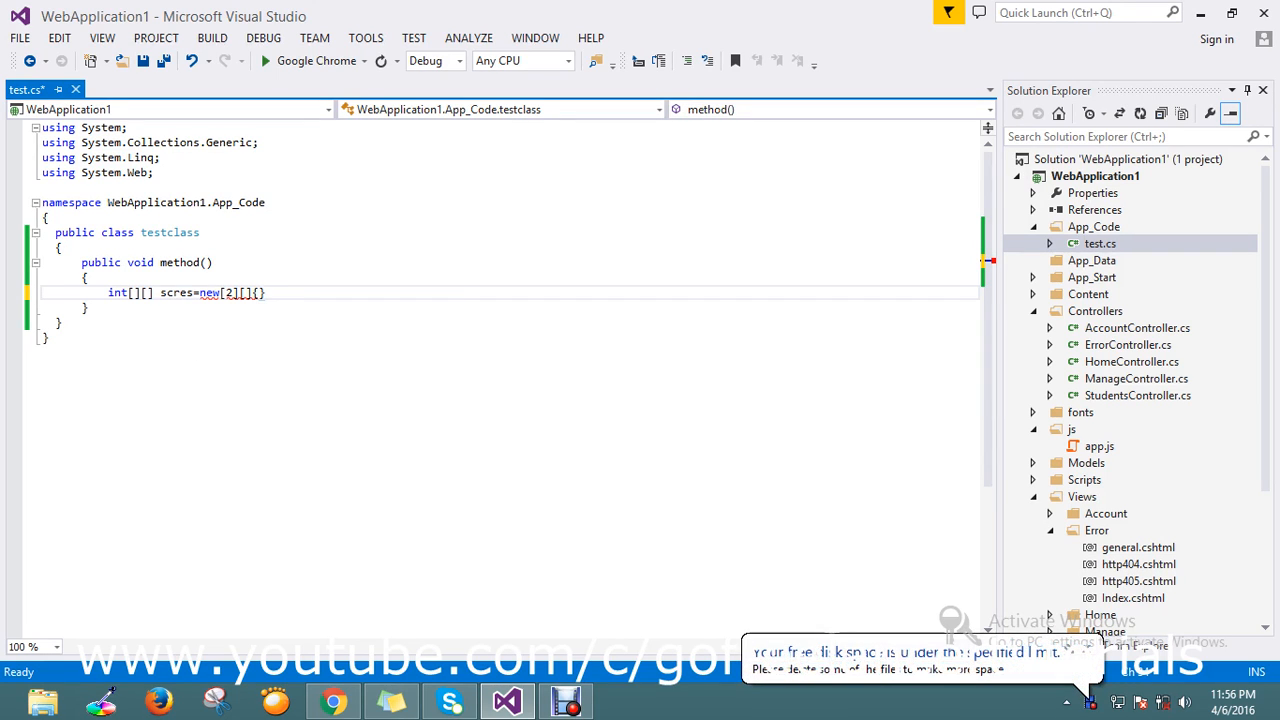
Write the first row new int[]{66,89,102} followed by a comma
{"action": "type", "text": "new"}
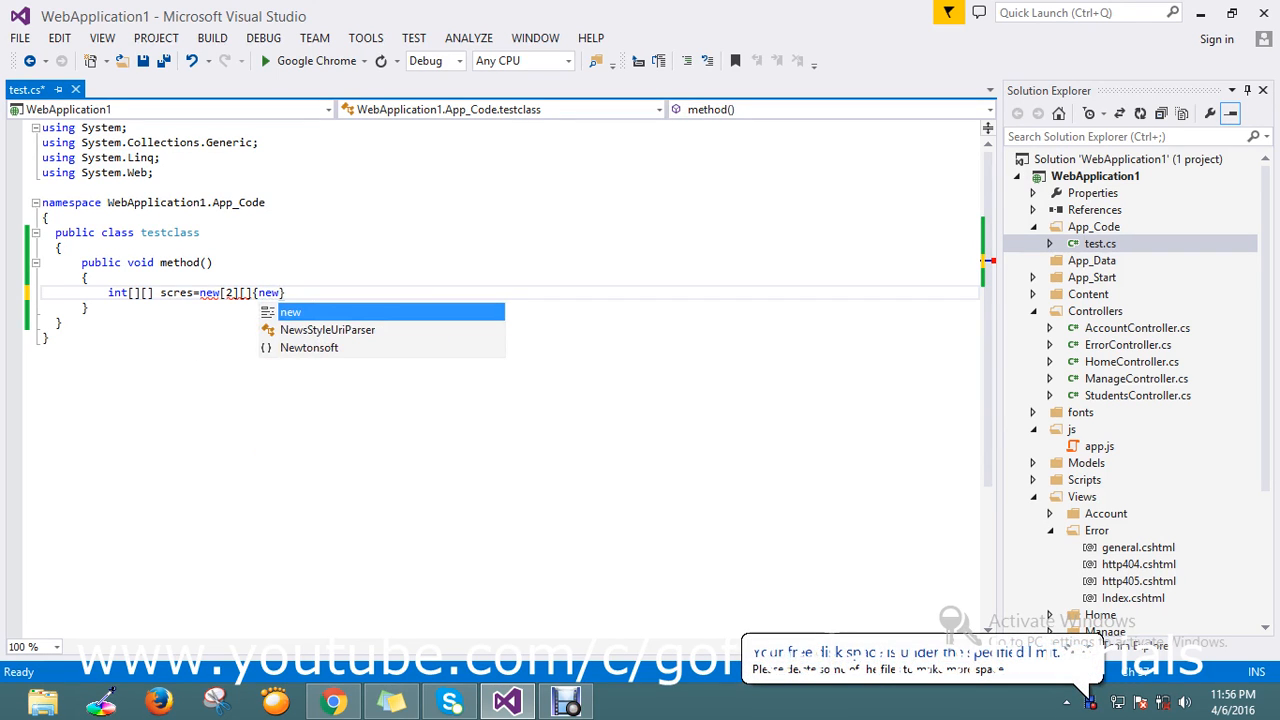
{"action": "type", "text": "int"}
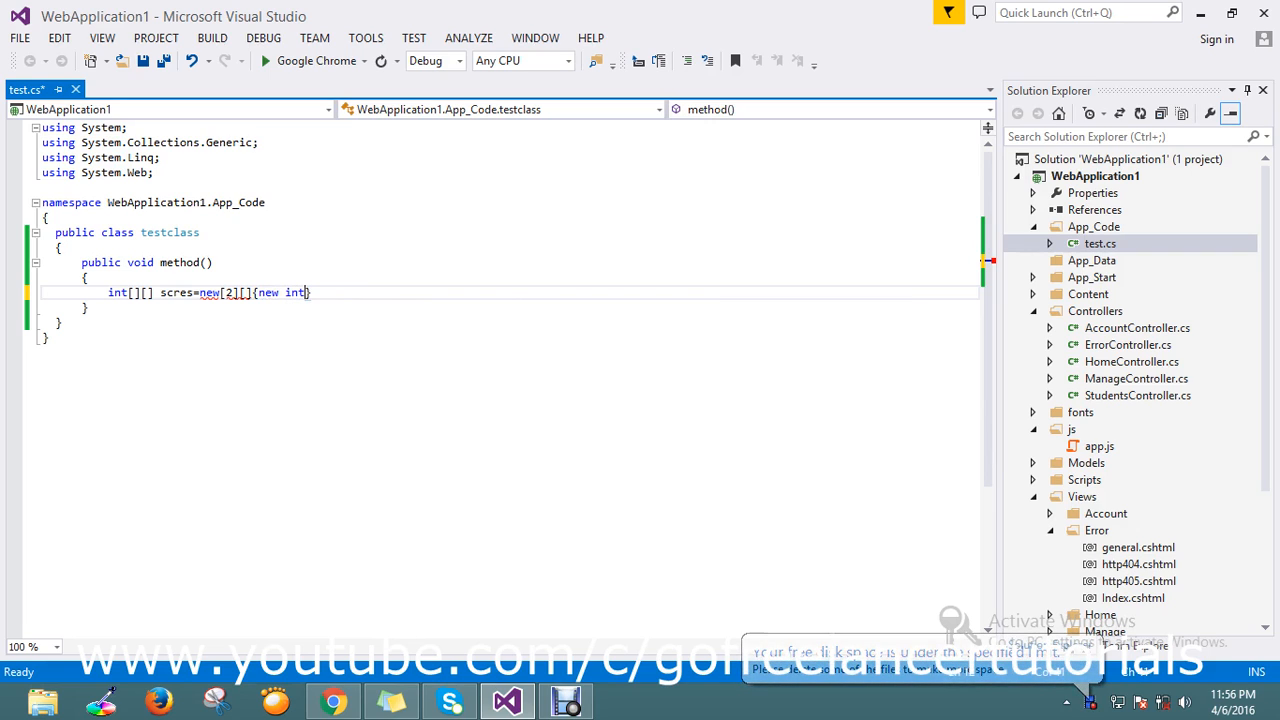
{"action": "type", "text": "[]"}
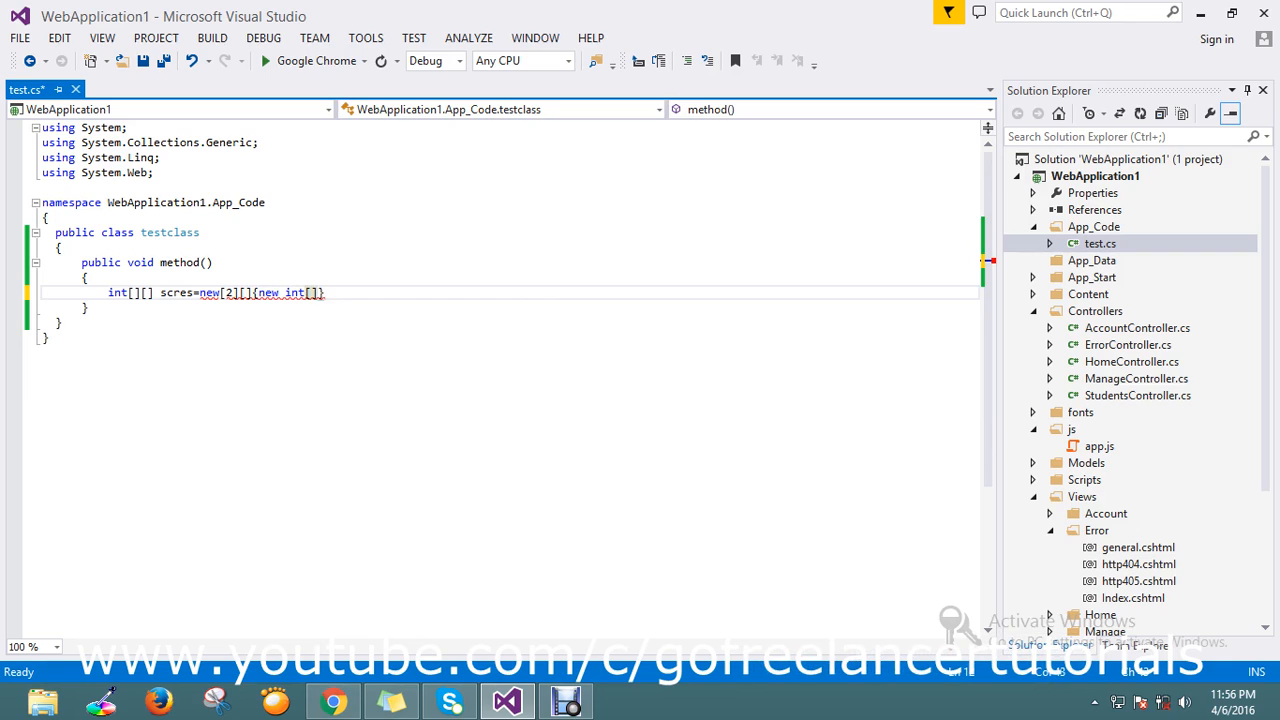
{"action": "type", "text": "{}"}
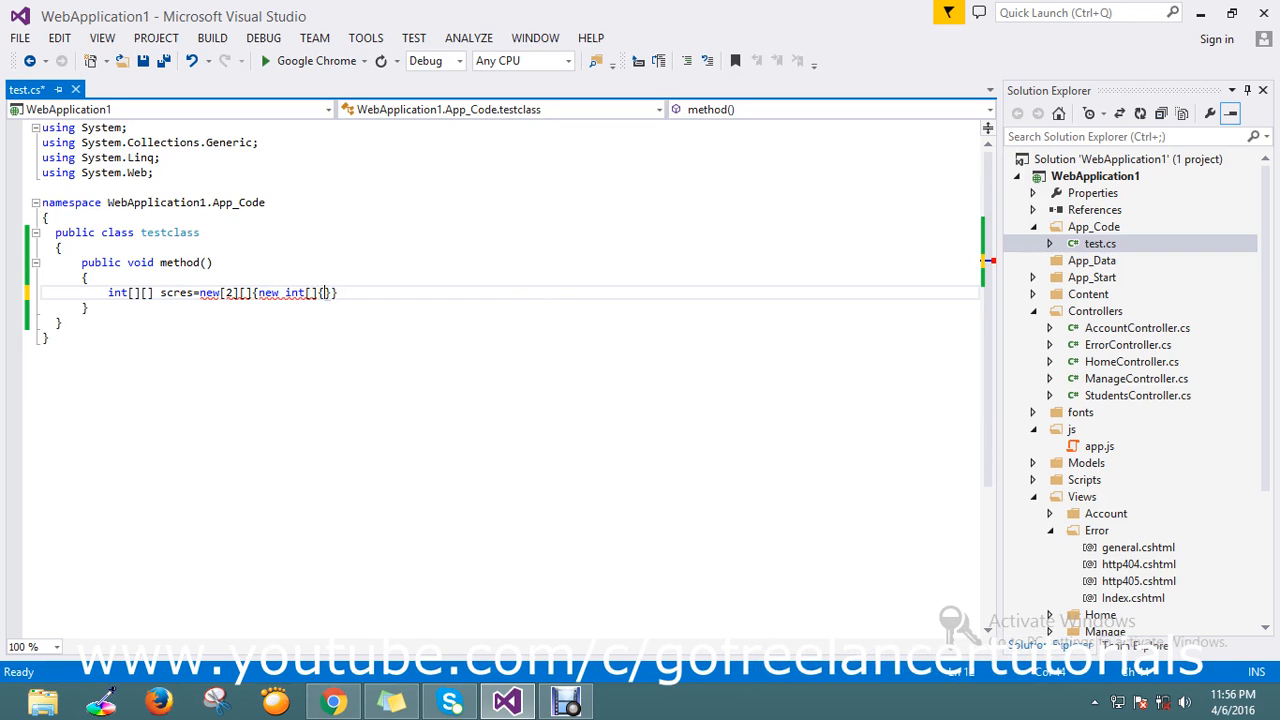
{"action": "type", "text": "66"}
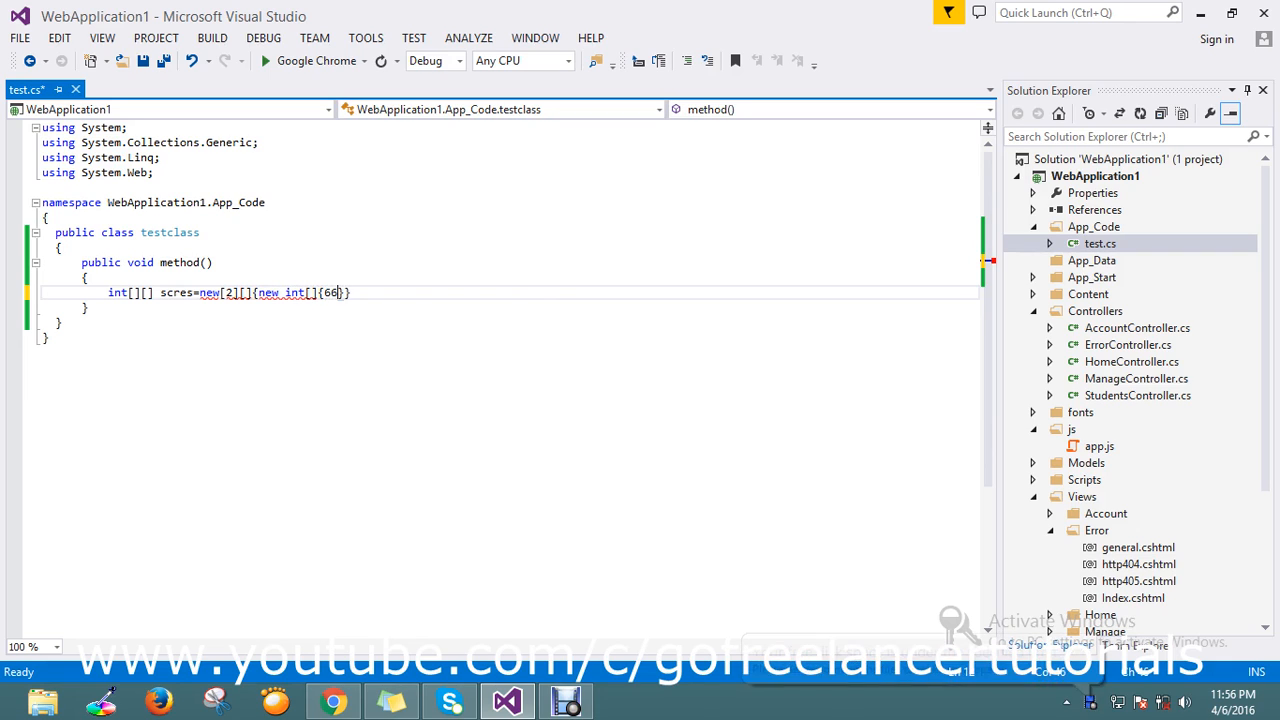
{"action": "type", "text": ",89"}
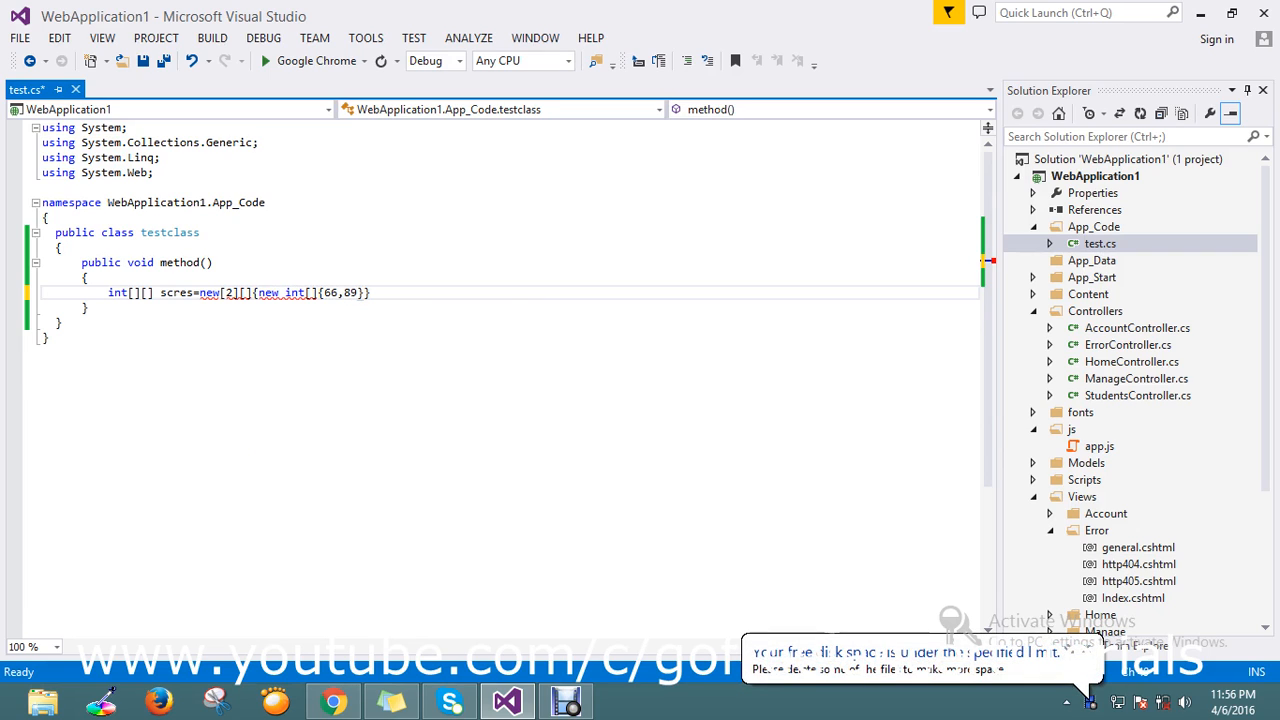
{"action": "type", "text": "102"}
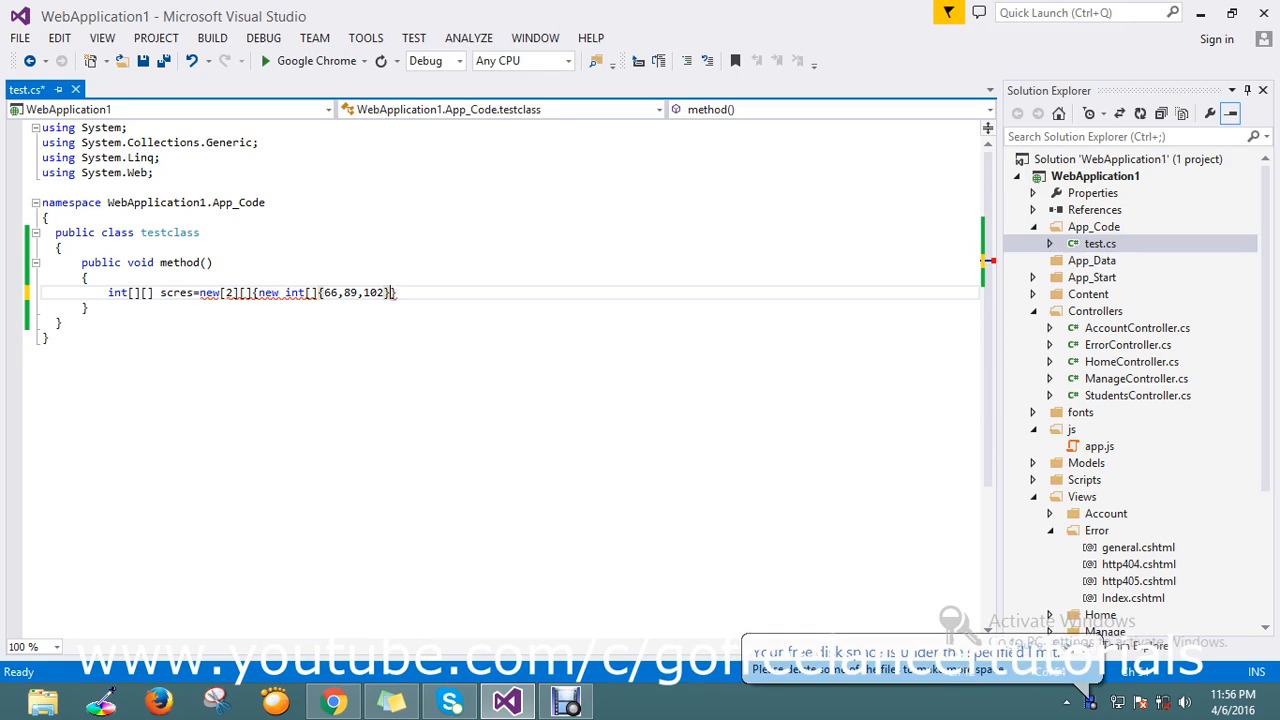
{"action": "type", "text": ","}
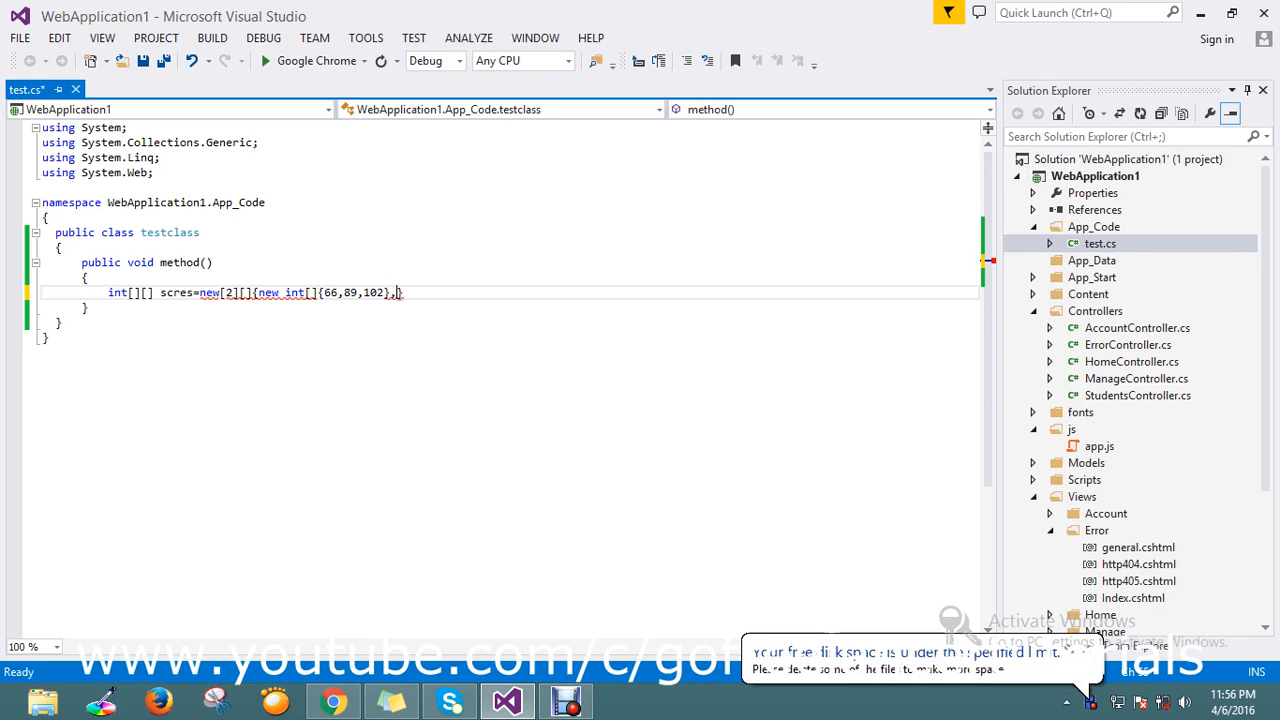
Write the second row new int[]{22,88,79} and close the statement with a semicolon
{"action": "type", "text": "new int["}
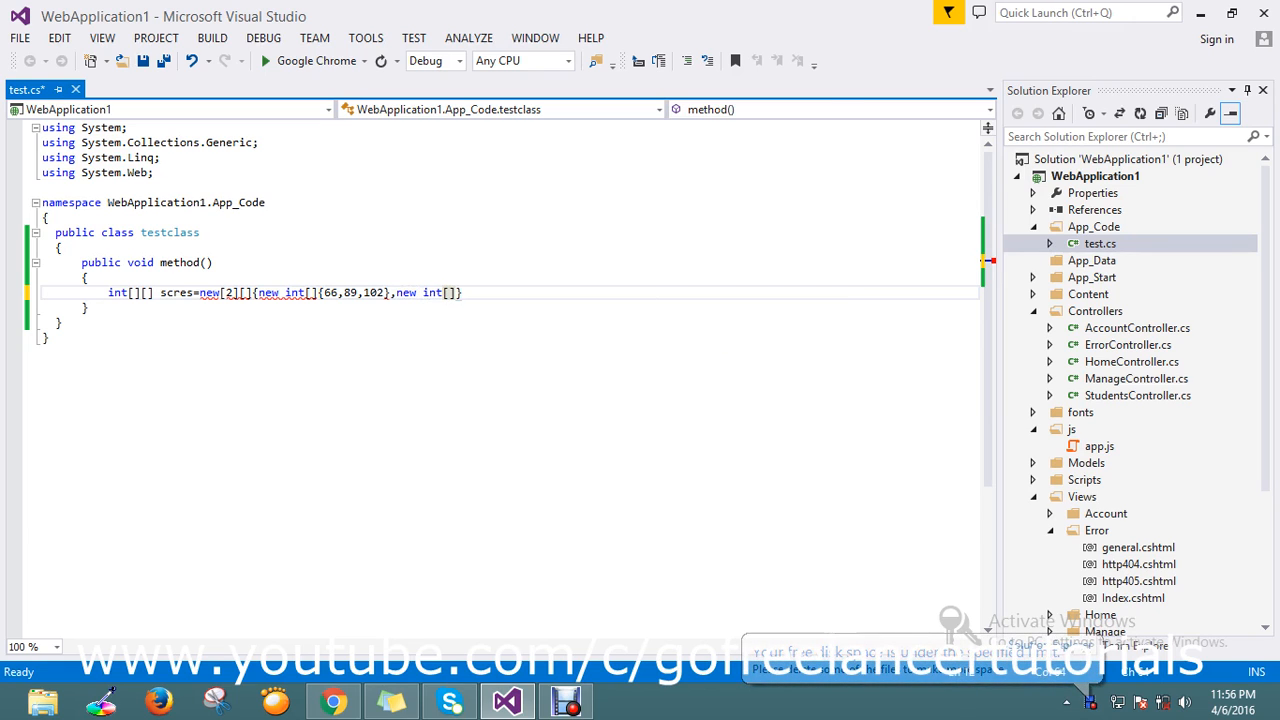
{"action": "type", "text": "{}"}
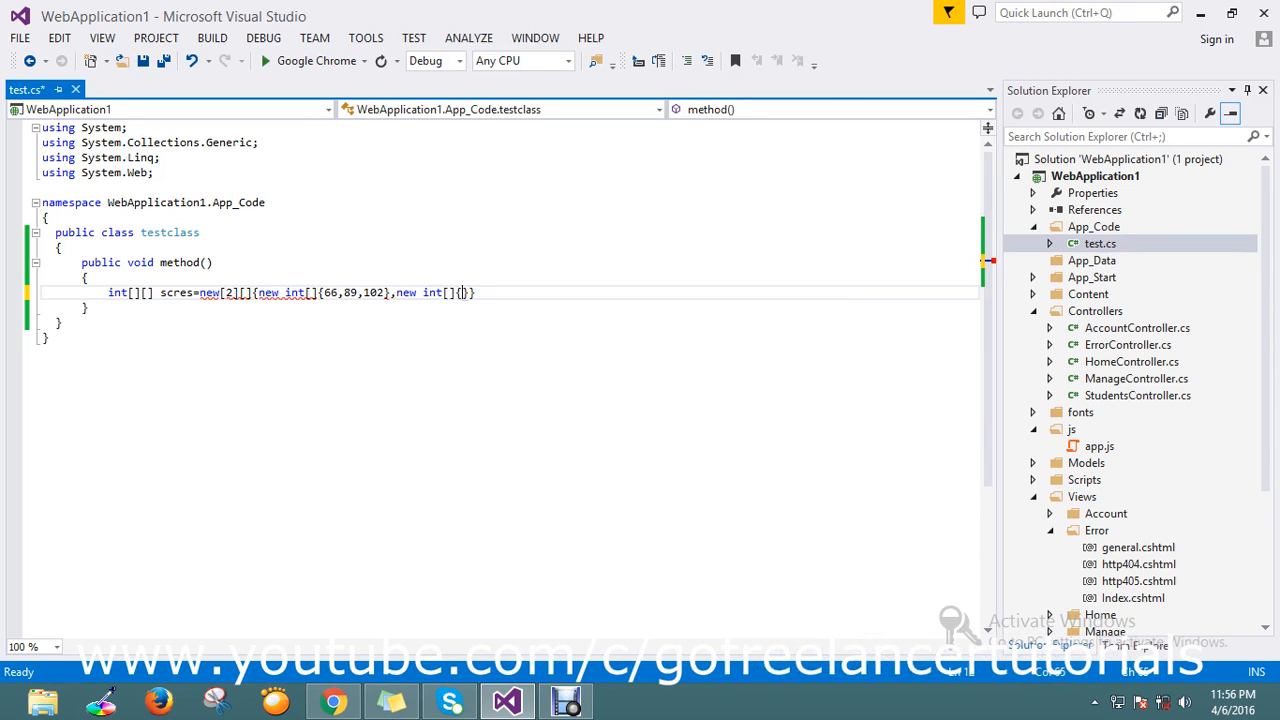
{"action": "type", "text": "22,88,7"}
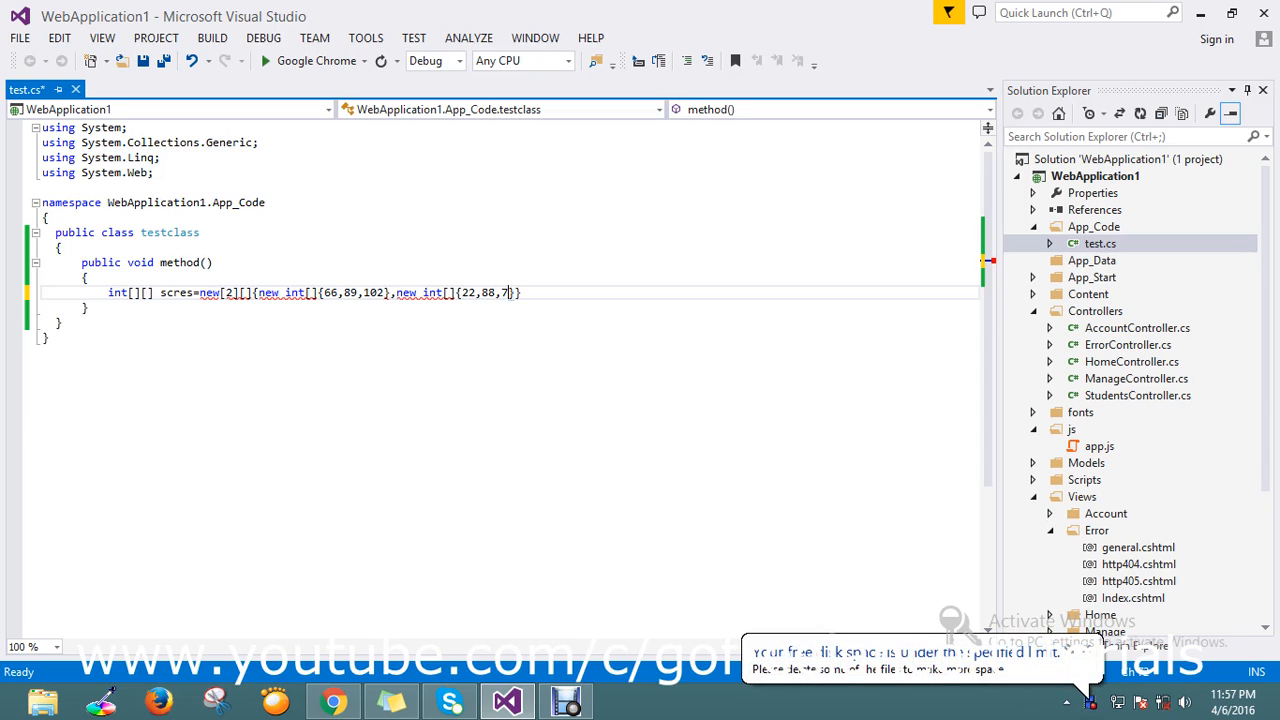
{"action": "type", "text": "9"}
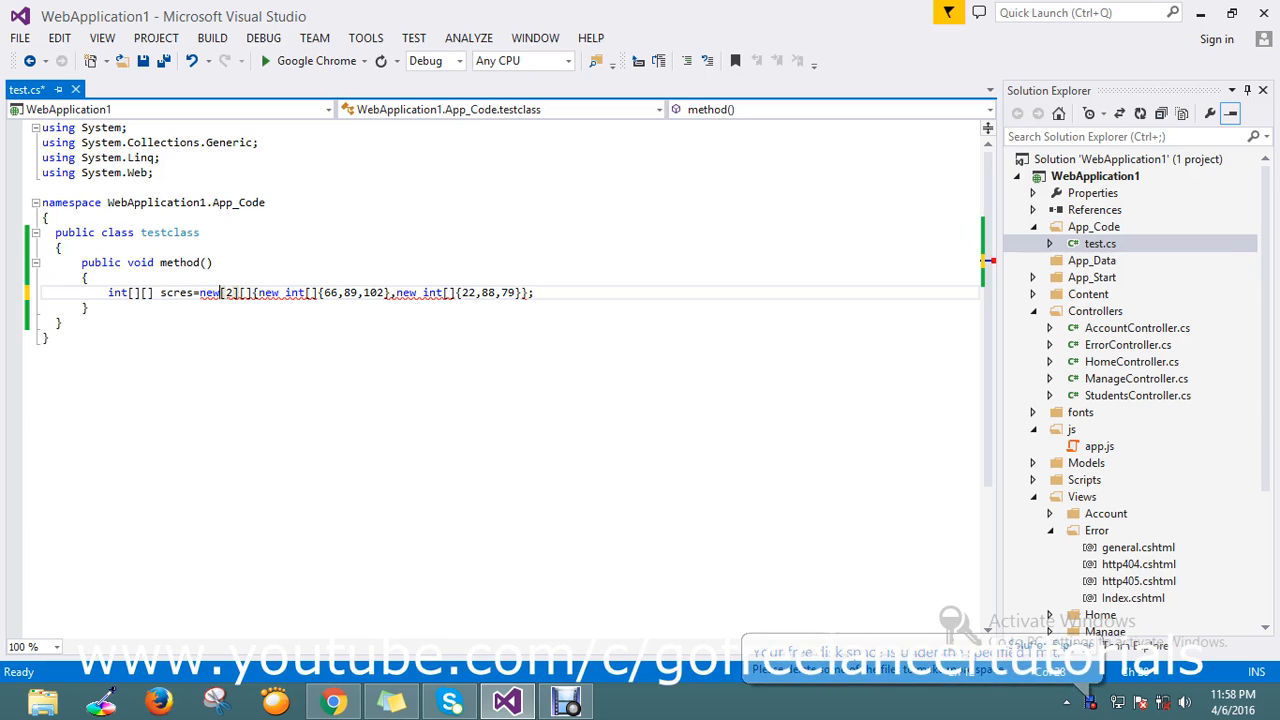
Insert int so the creation reads new int[2][], save test.cs, and select scres
{"action": "type", "text": "int"}
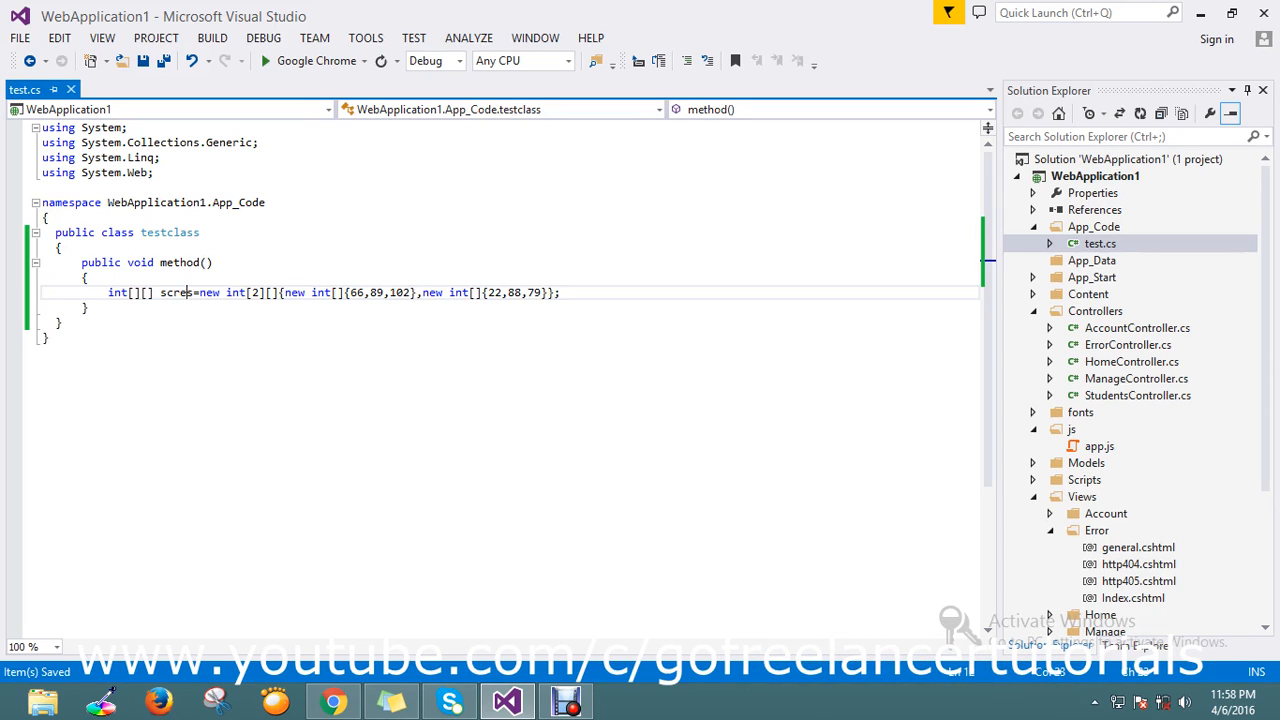
{"action": "double_click", "coordinate": [176, 292]}
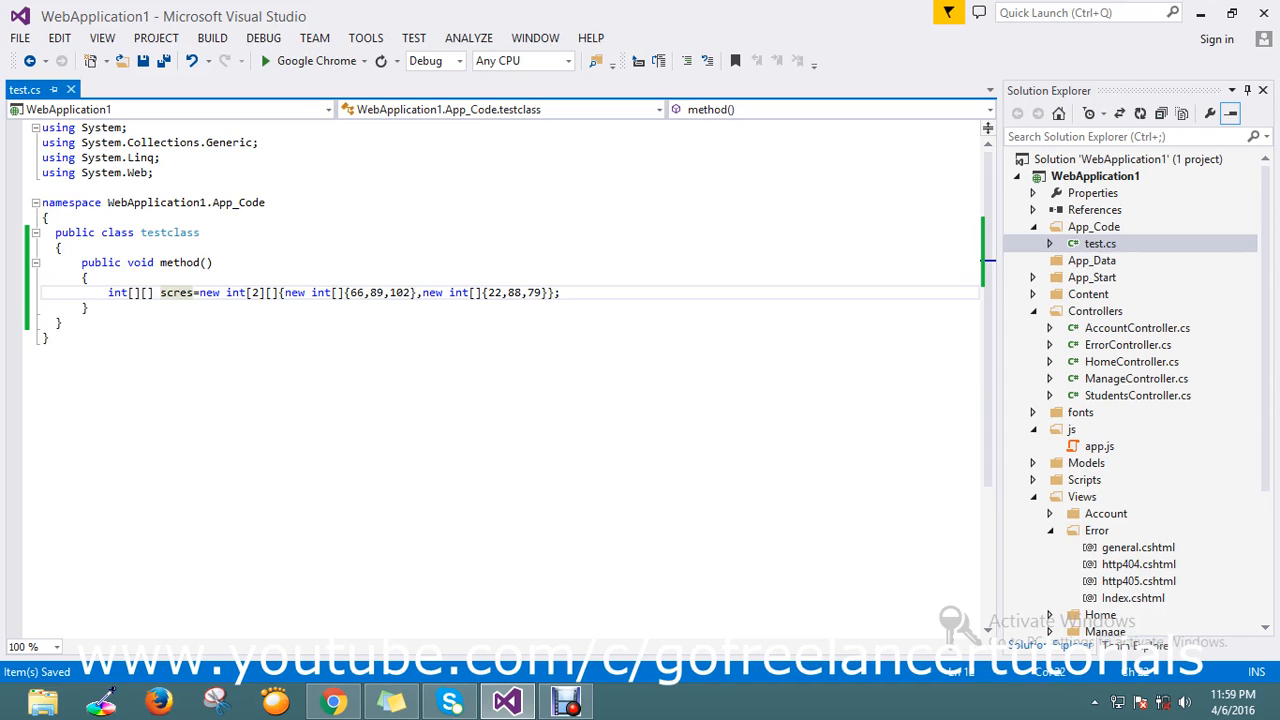